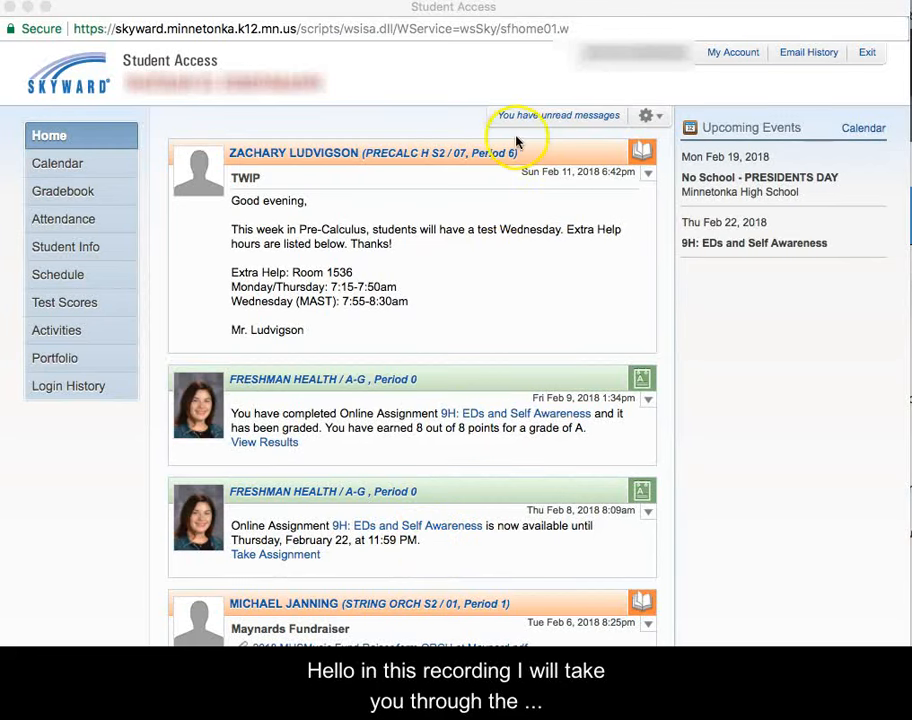
pyautogui.moveTo(520, 264)
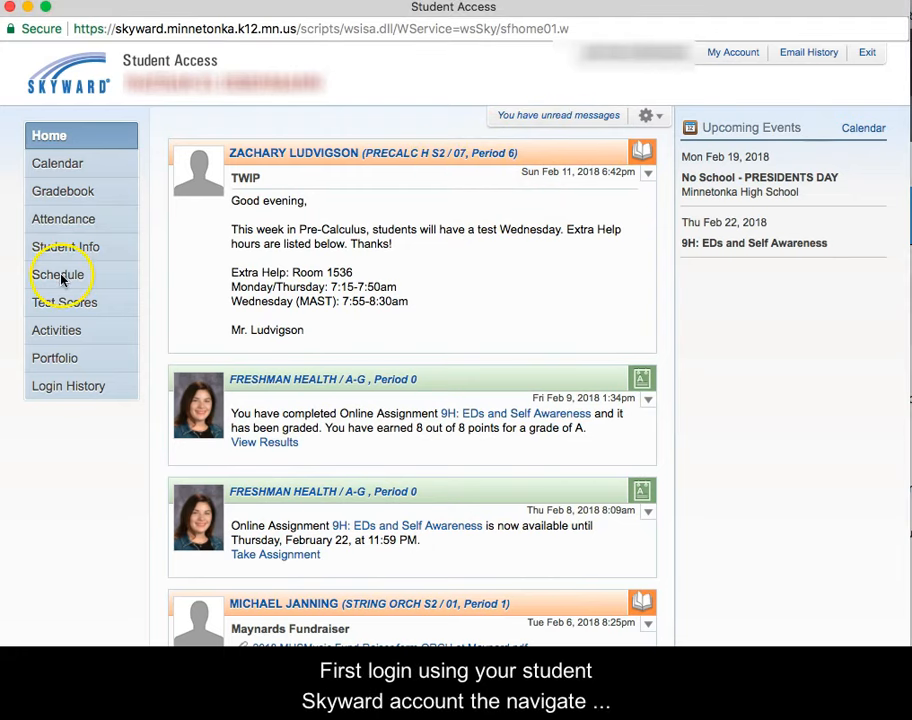
# - Go to the Schedule page from the Skyward home page
pyautogui.click(58, 274)
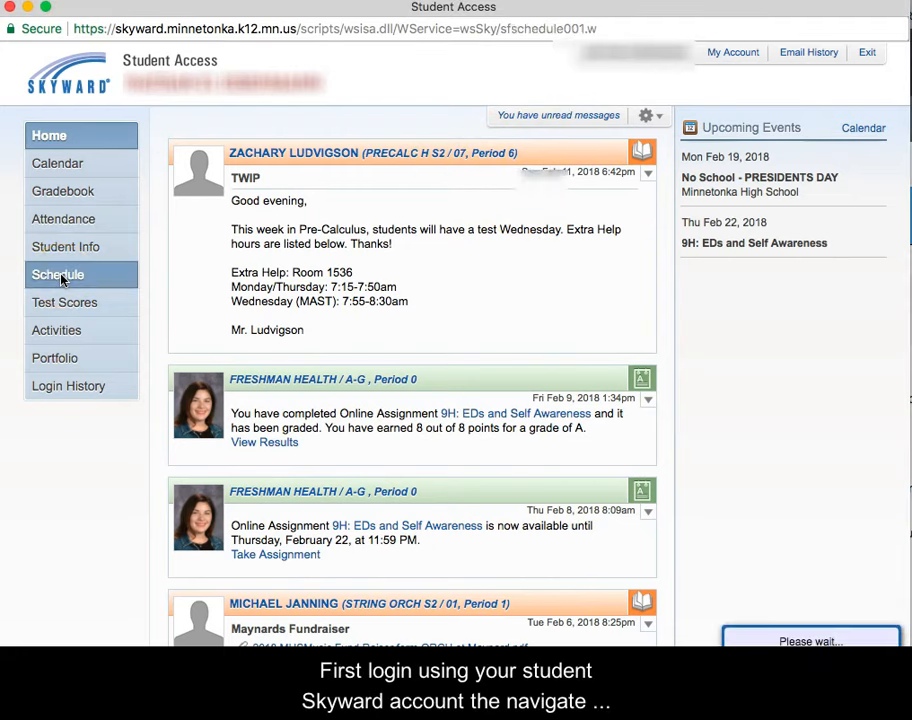
# - Review the 2017–2018 class matrix by term and period
pyautogui.click(58, 274)
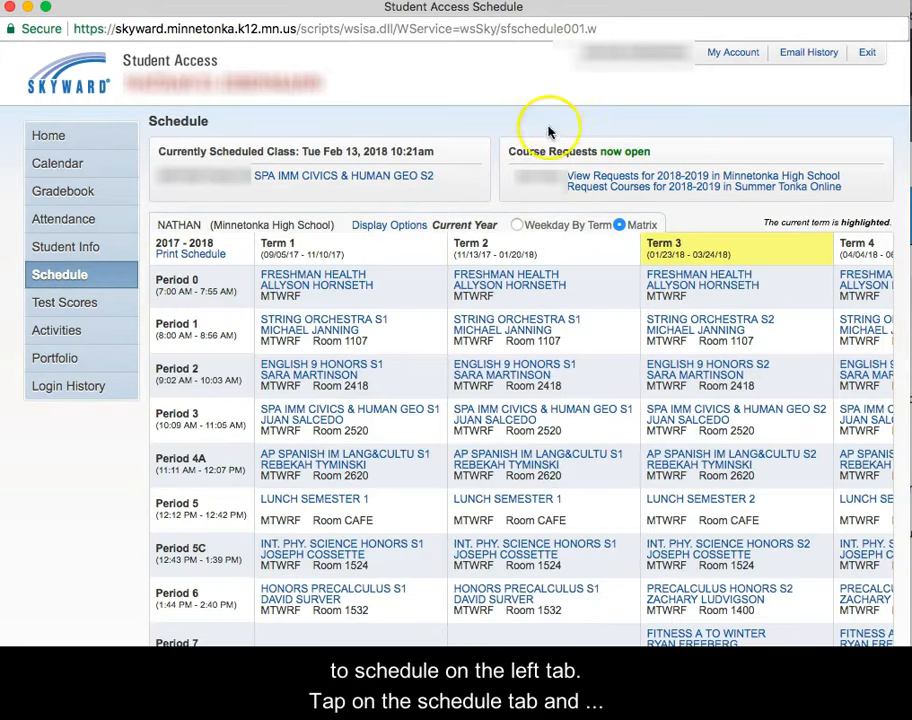
pyautogui.moveTo(505, 145)
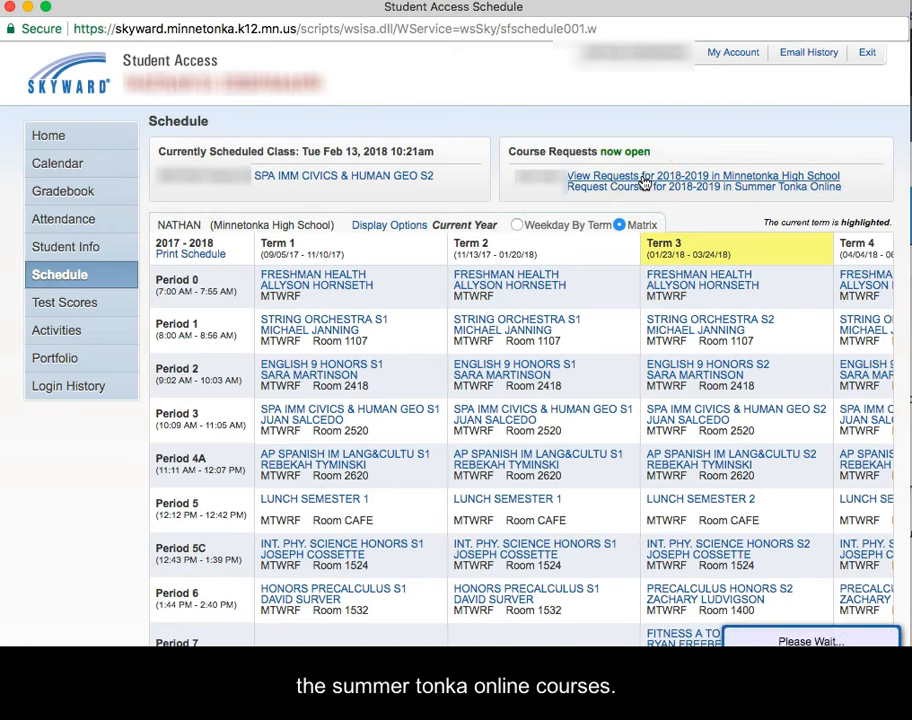
# - Open the 2018-2019 course requests and scroll through the 11 selected courses
pyautogui.click(703, 187)
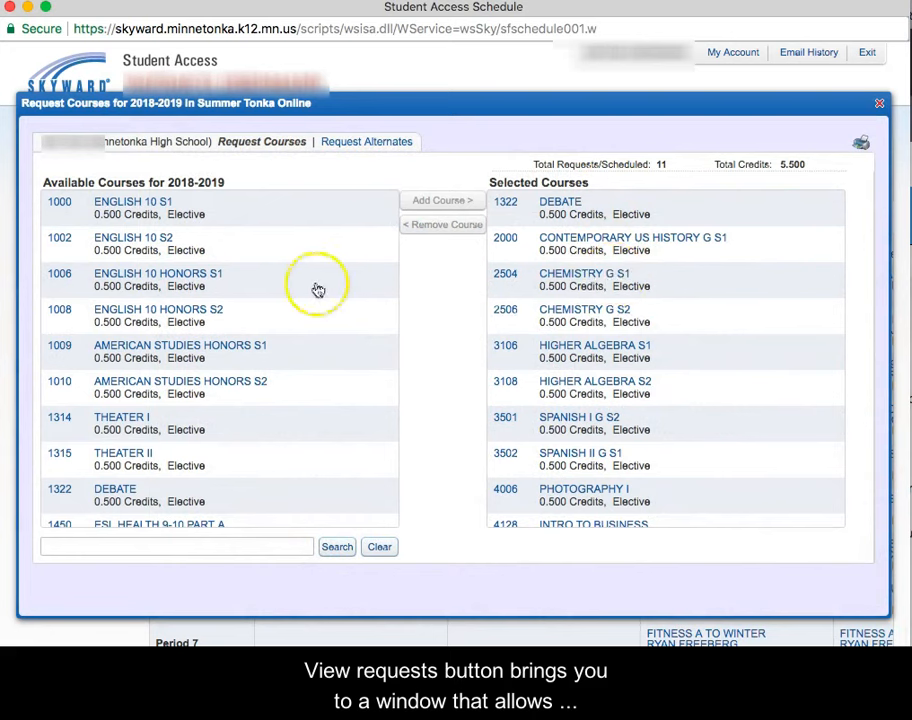
pyautogui.moveTo(177, 349)
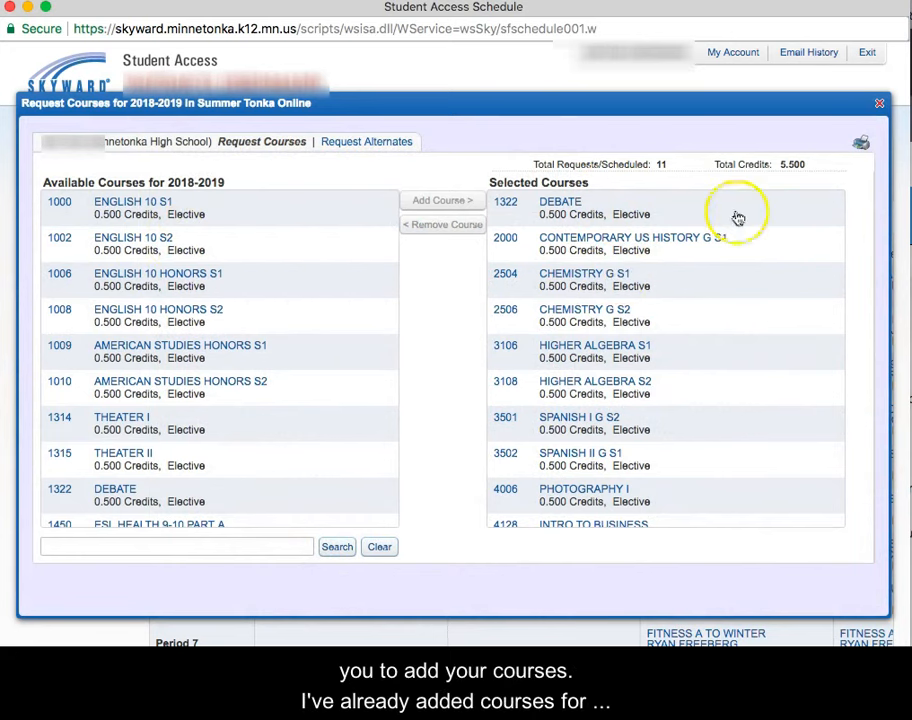
pyautogui.moveTo(625, 478)
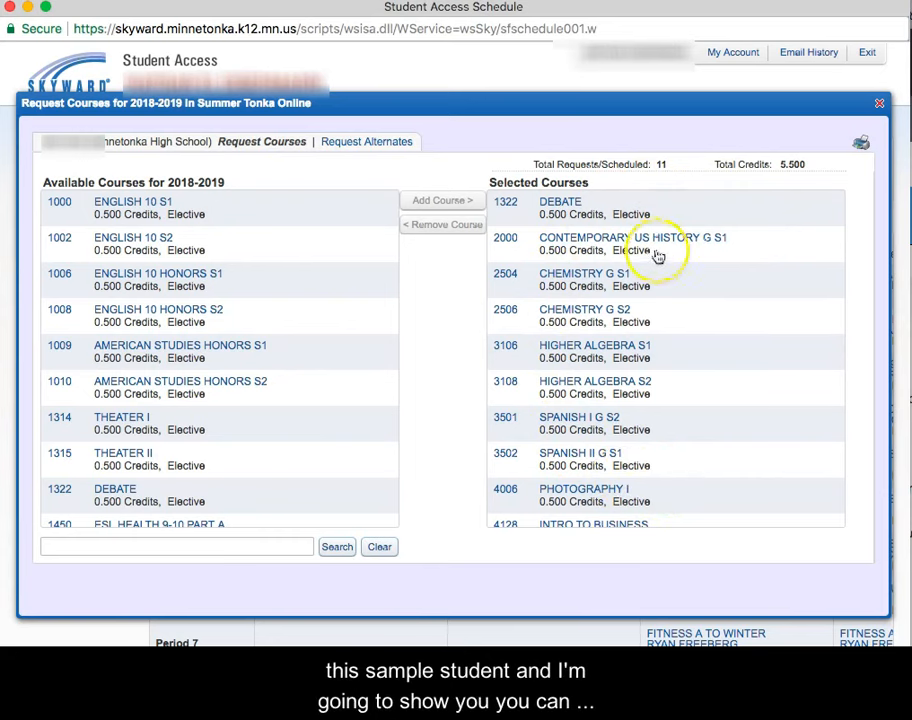
pyautogui.moveTo(108, 328)
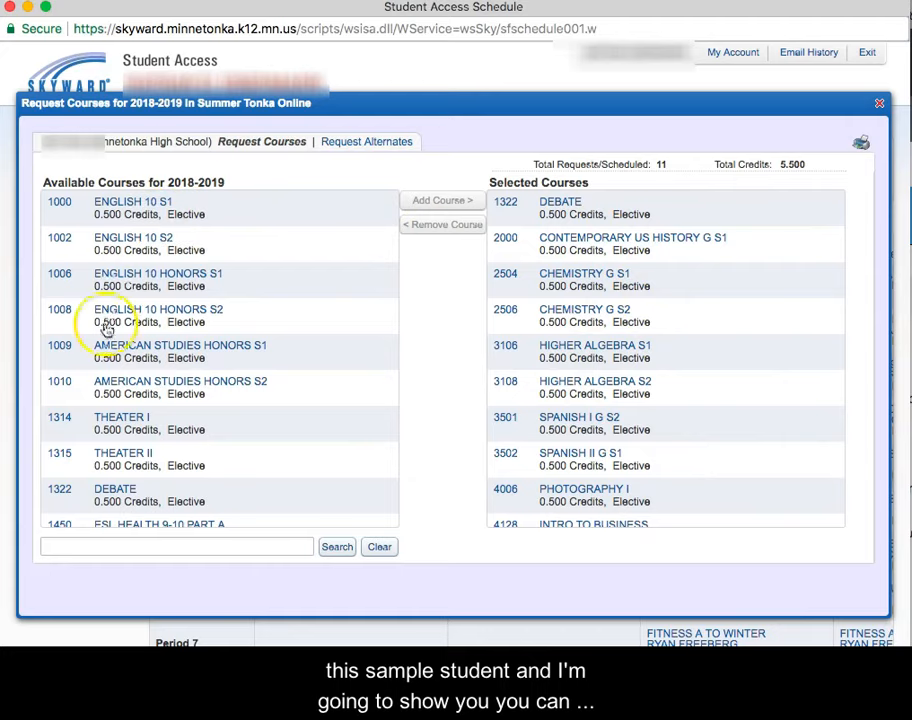
pyautogui.scroll(-3)
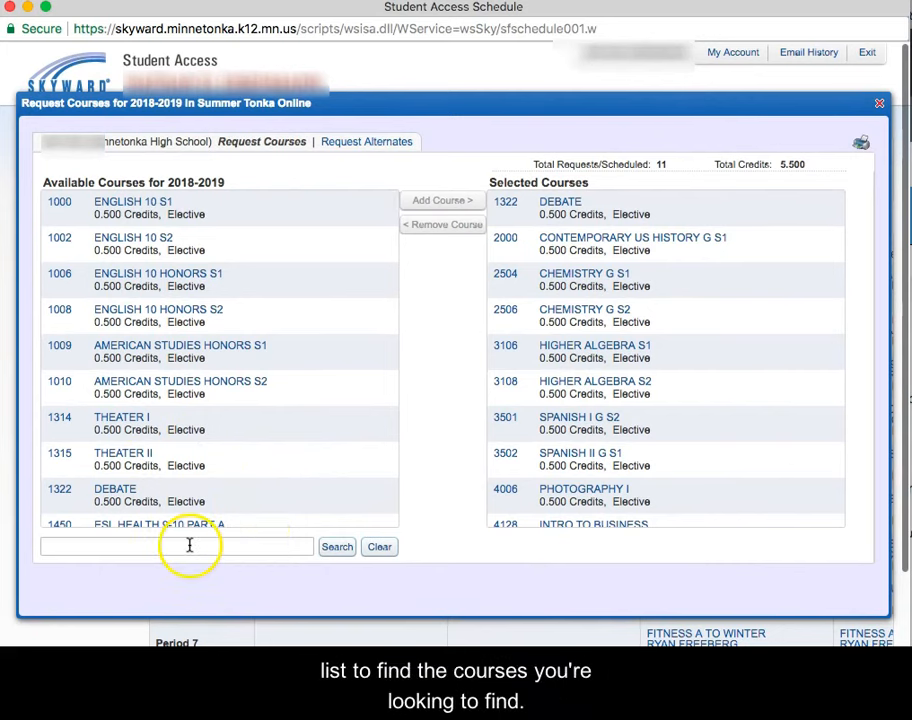
pyautogui.moveTo(677, 260)
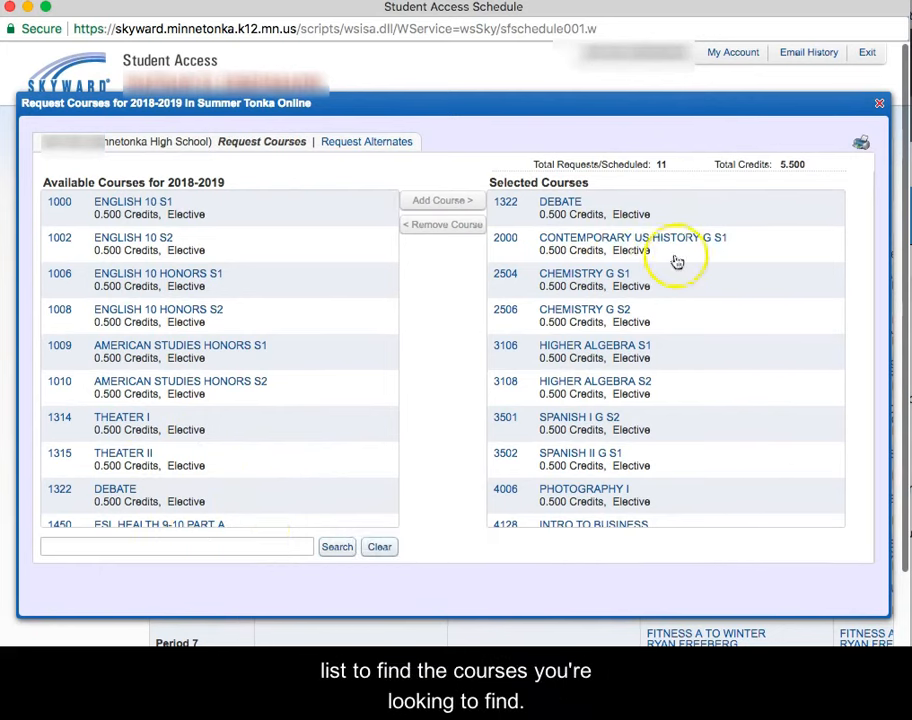
pyautogui.moveTo(557, 253)
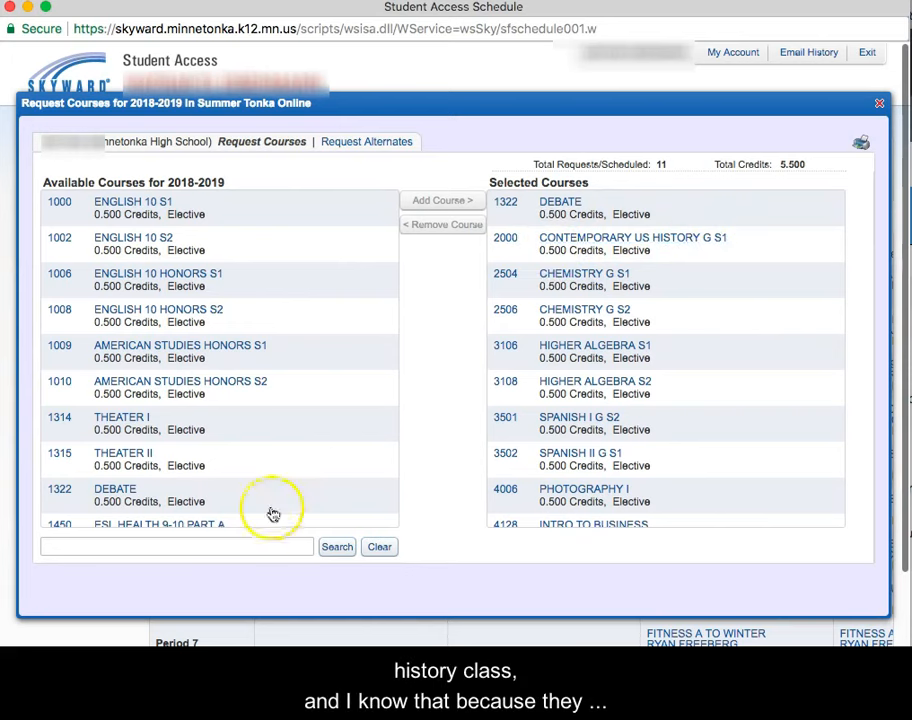
# - Search available courses for 'history'
pyautogui.write('hi')
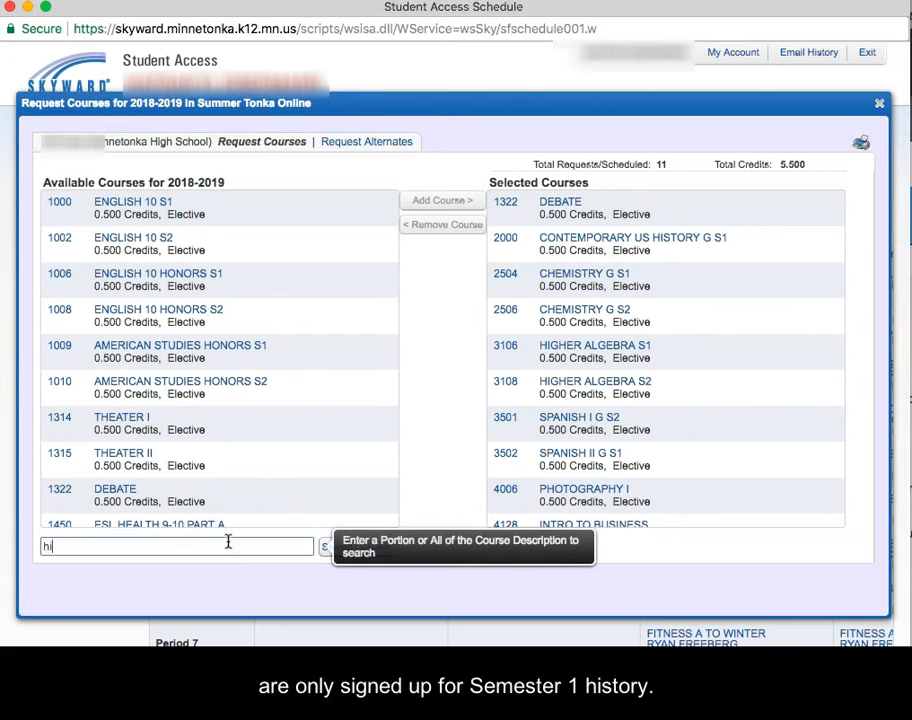
pyautogui.write('story')
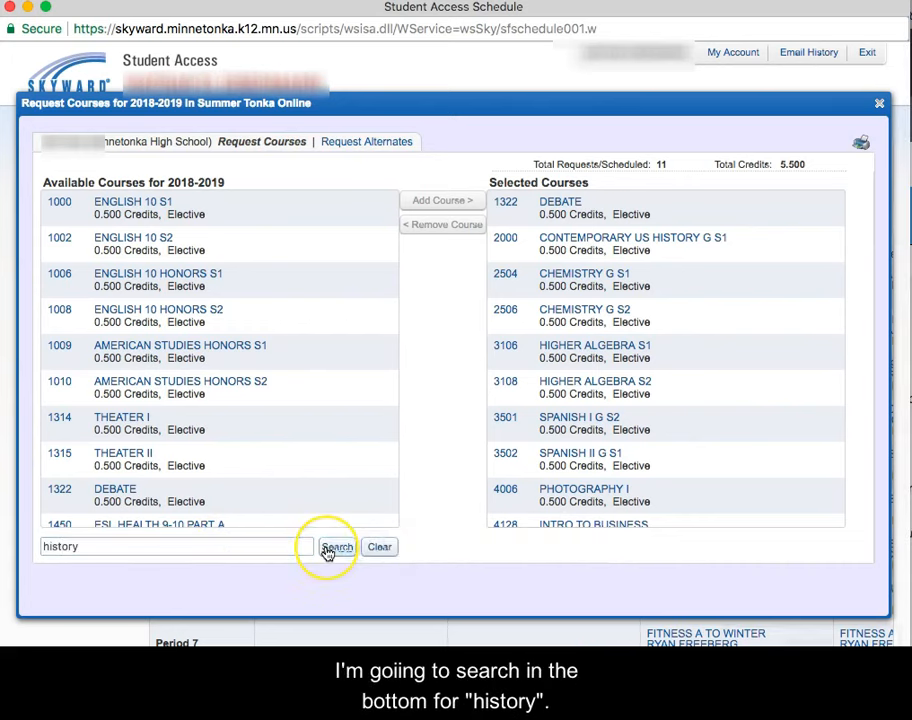
pyautogui.click(337, 547)
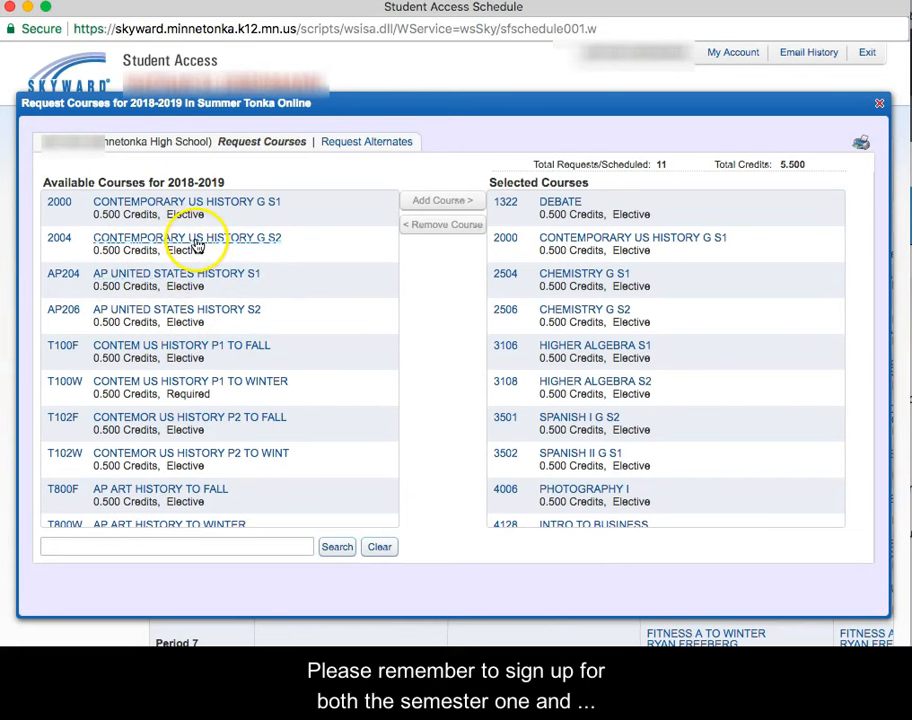
# - Add 2004 Contemporary US History G S2, reaching 12 requests and 6.0 credits
pyautogui.click(187, 237)
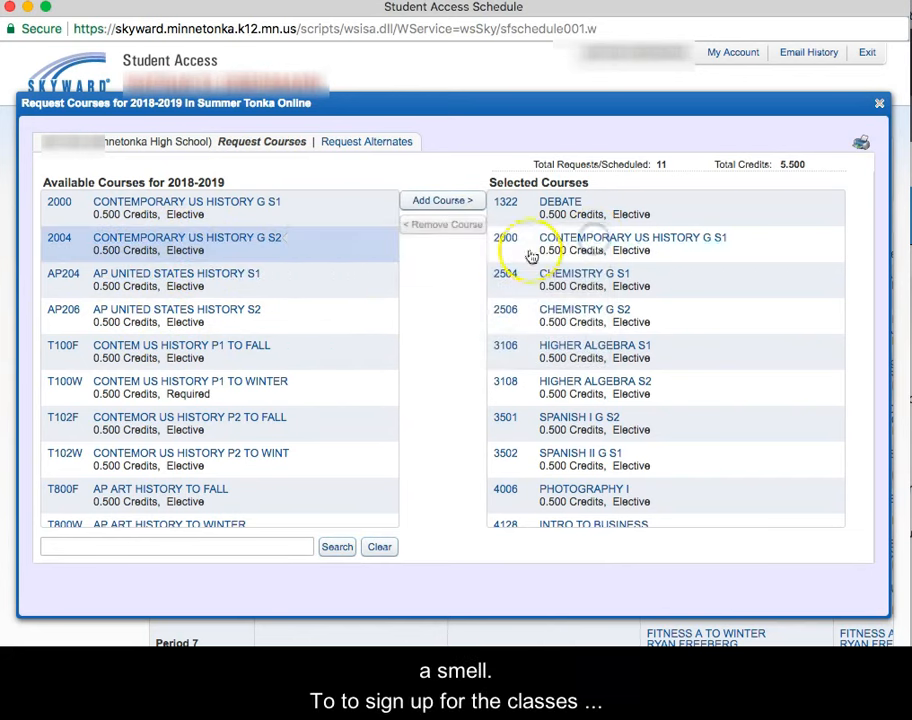
pyautogui.click(442, 200)
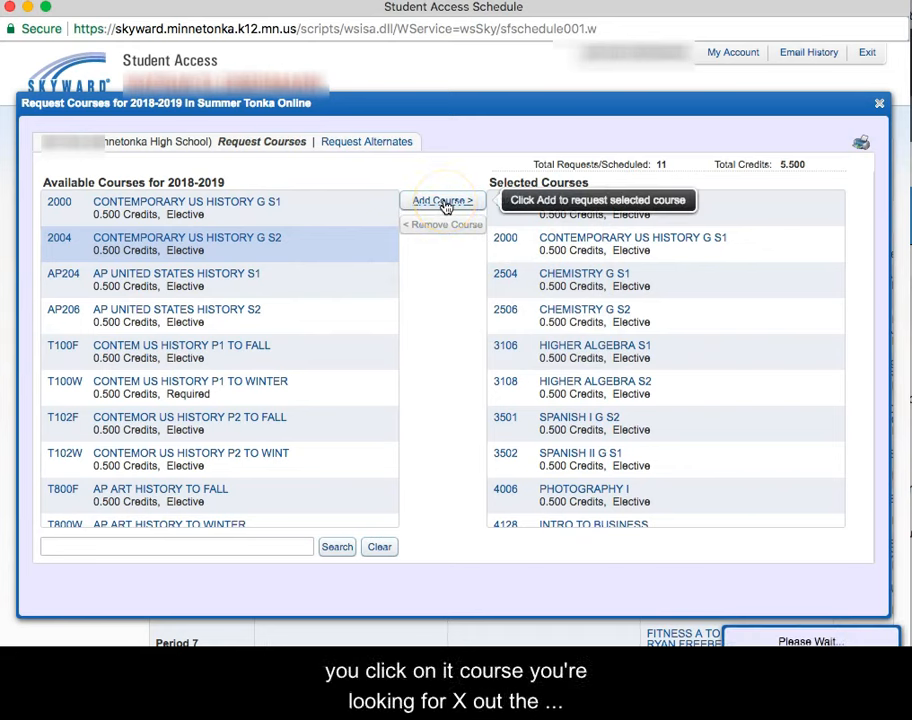
pyautogui.click(441, 201)
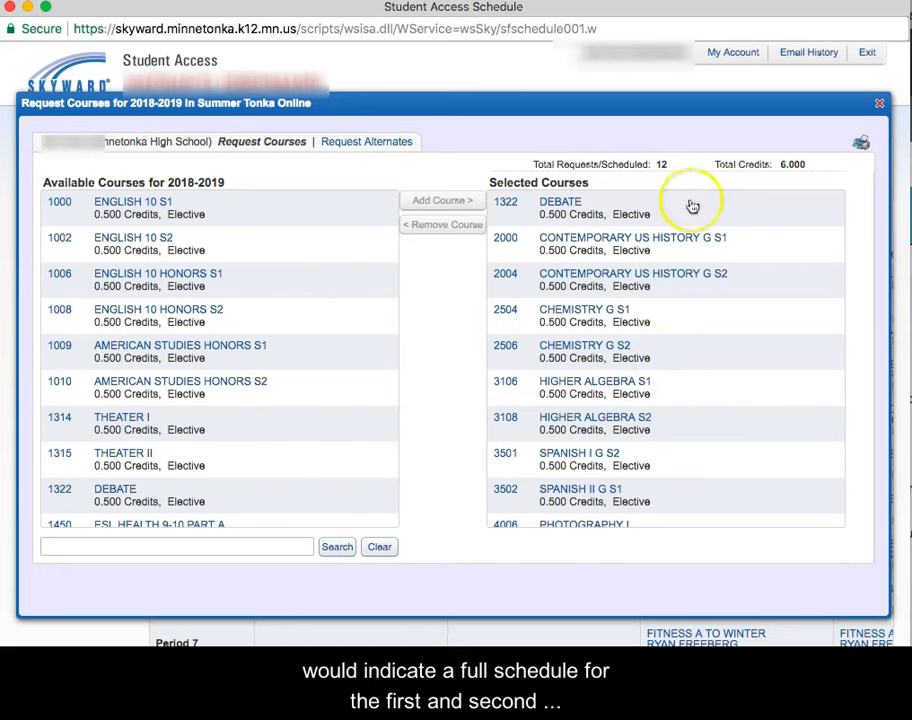
pyautogui.moveTo(685, 155)
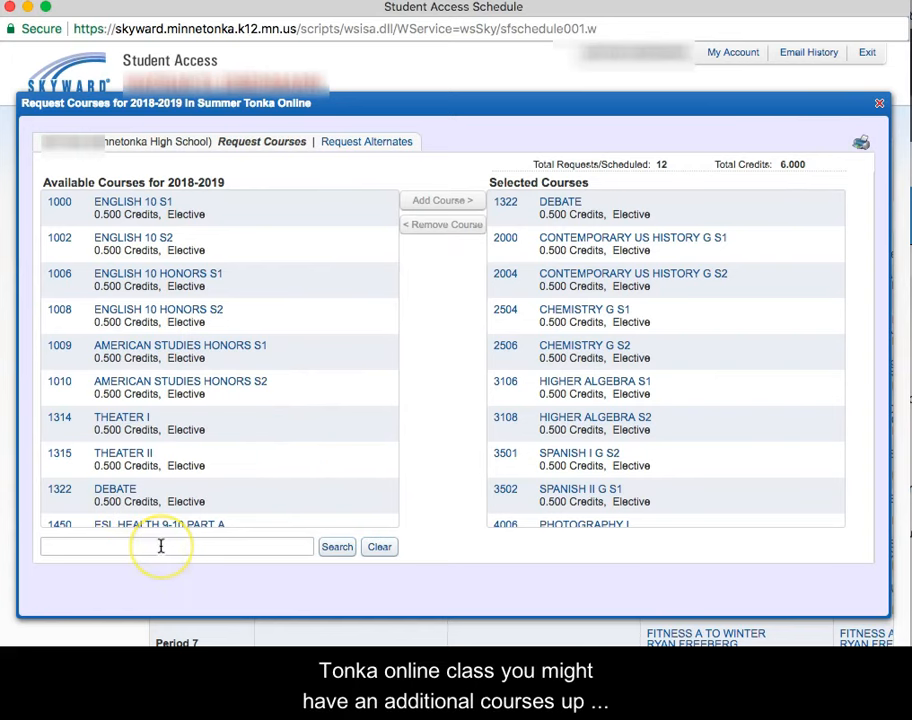
pyautogui.moveTo(398, 475)
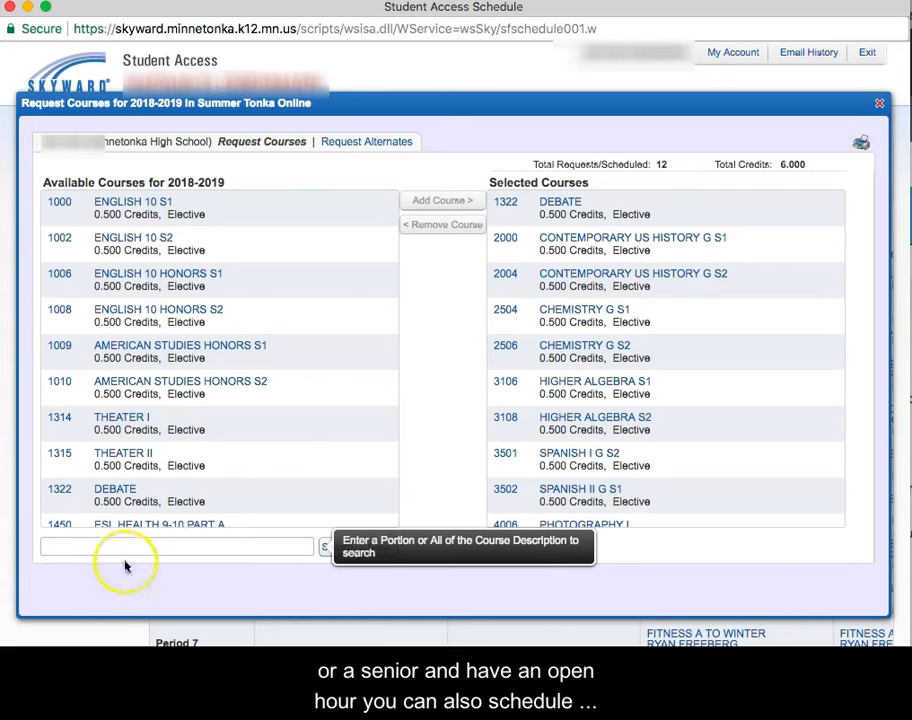
# - Close the 12-course high school request window, returning to the Schedule page
pyautogui.click(175, 547)
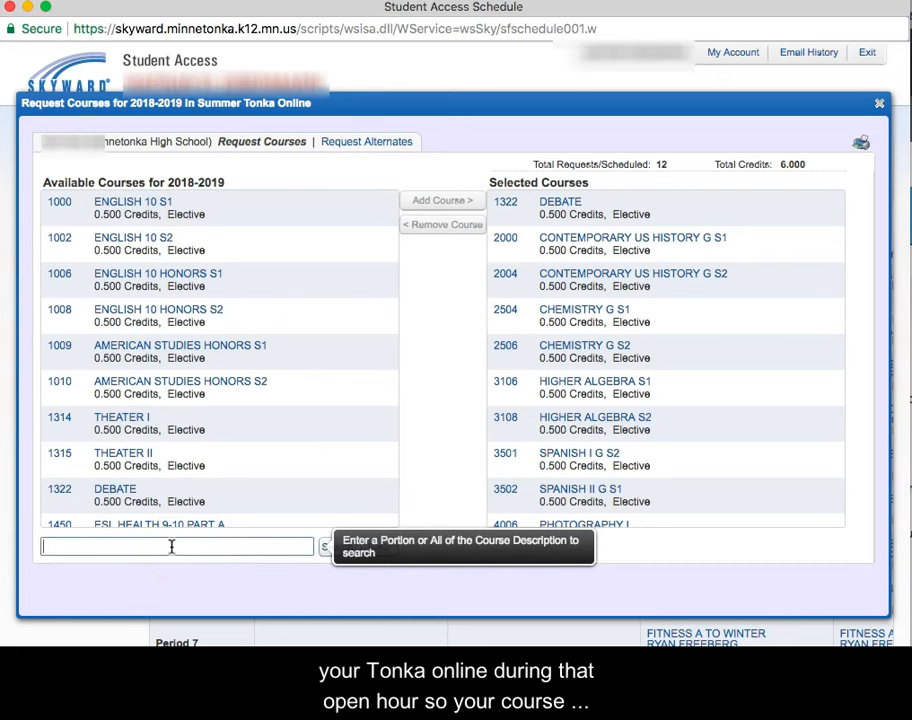
pyautogui.moveTo(818, 165)
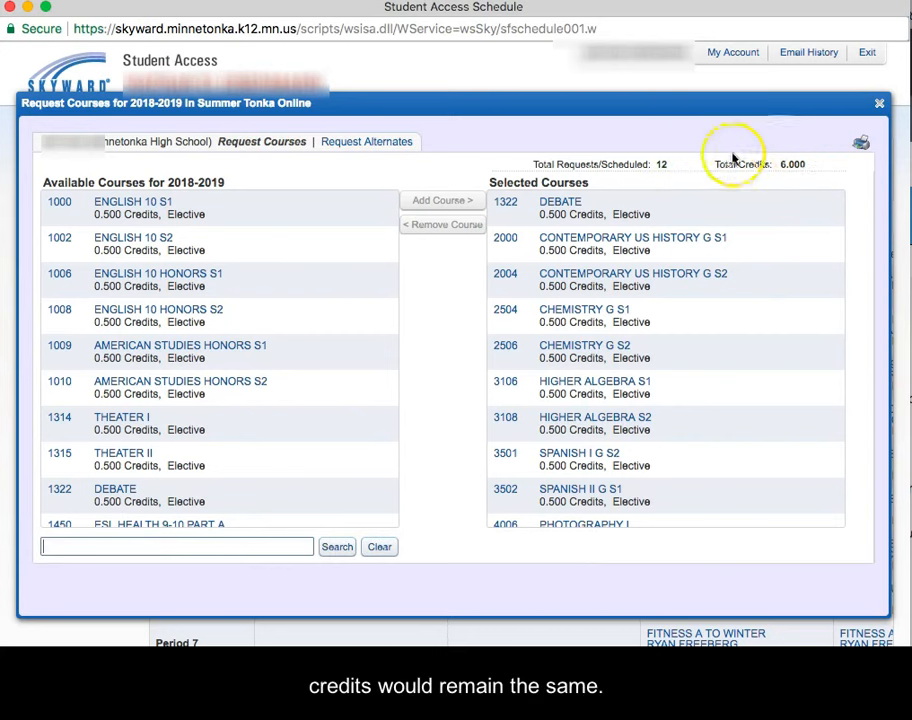
pyautogui.click(879, 103)
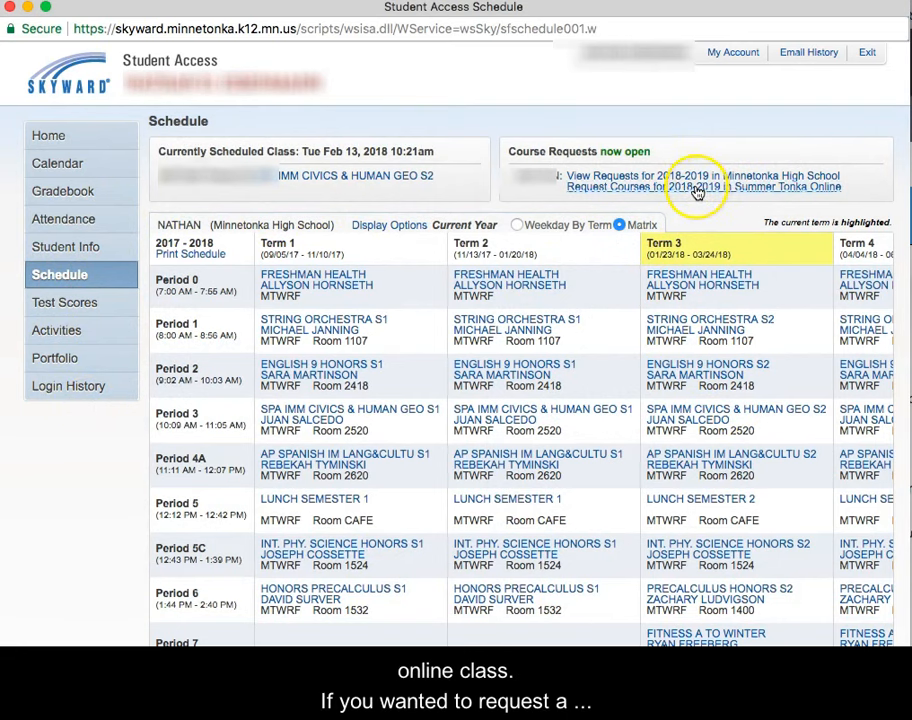
# - Request T100S Cont US History P1 to Summer (0.5 credits) and close the summer window
pyautogui.click(695, 187)
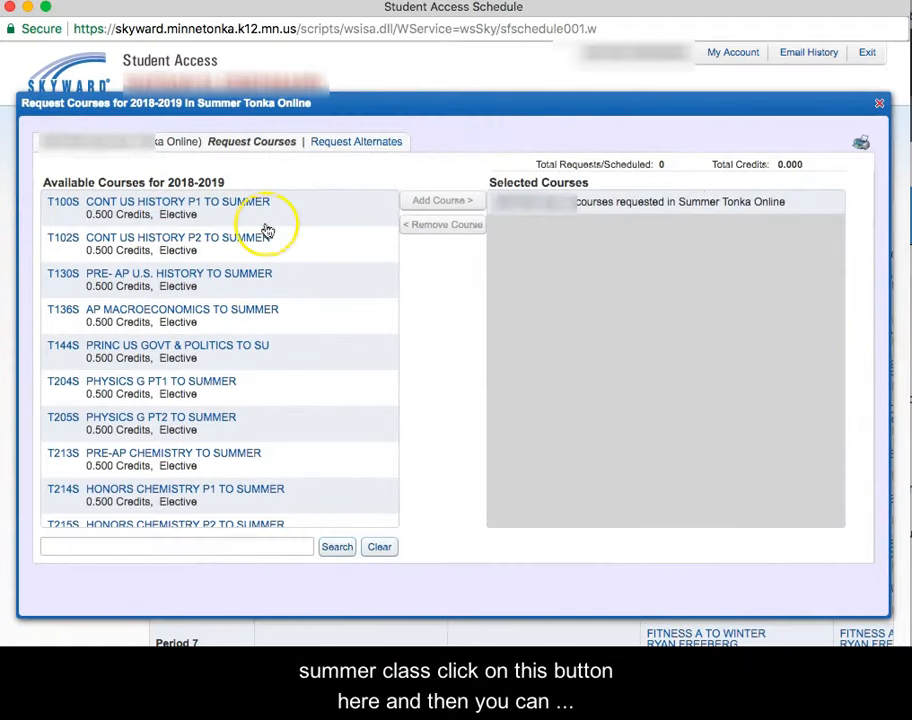
pyautogui.click(177, 201)
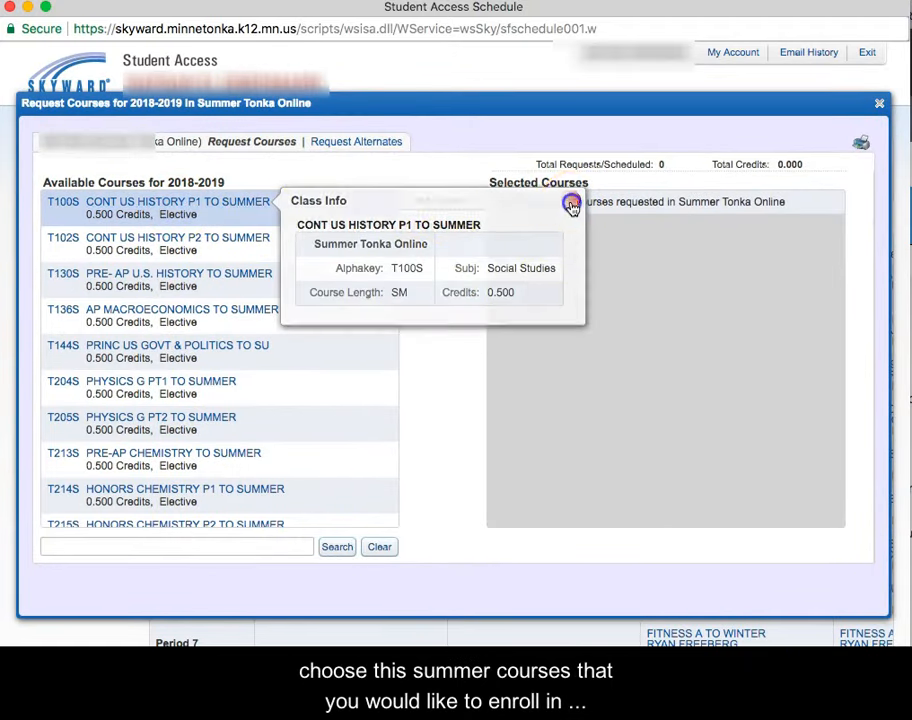
pyautogui.click(437, 200)
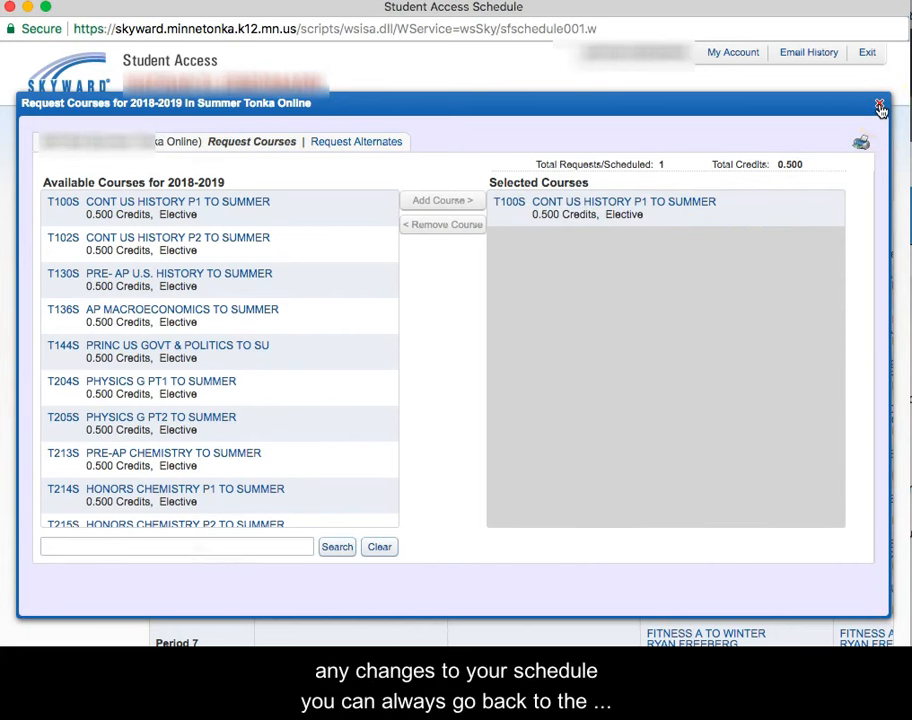
pyautogui.click(879, 105)
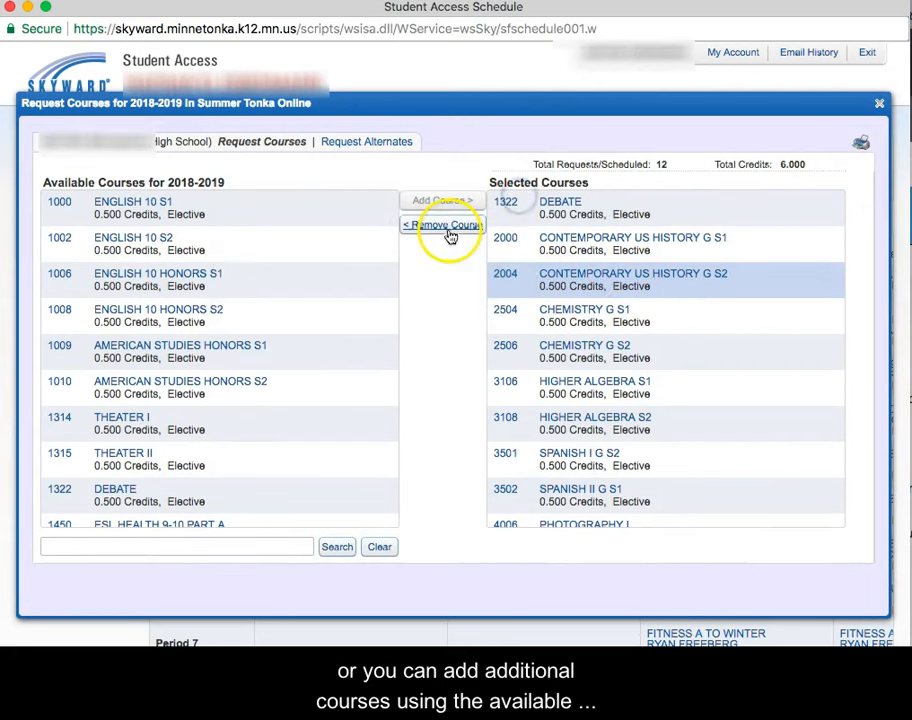
pyautogui.moveTo(220, 458)
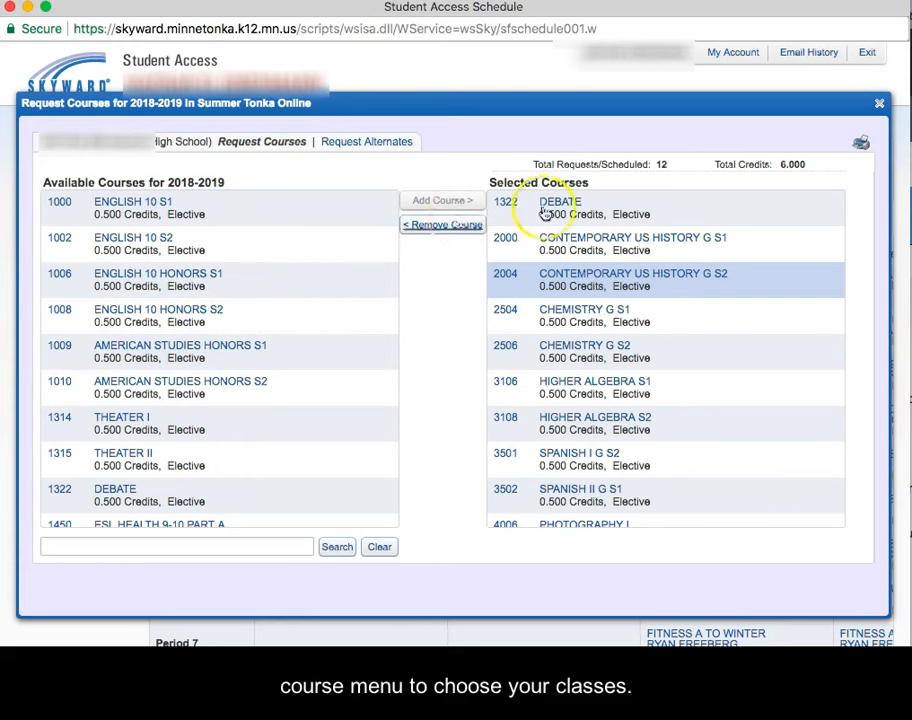
# - Reopen the Minnetonka High School requests and select the Request Alternates tab
pyautogui.click(366, 141)
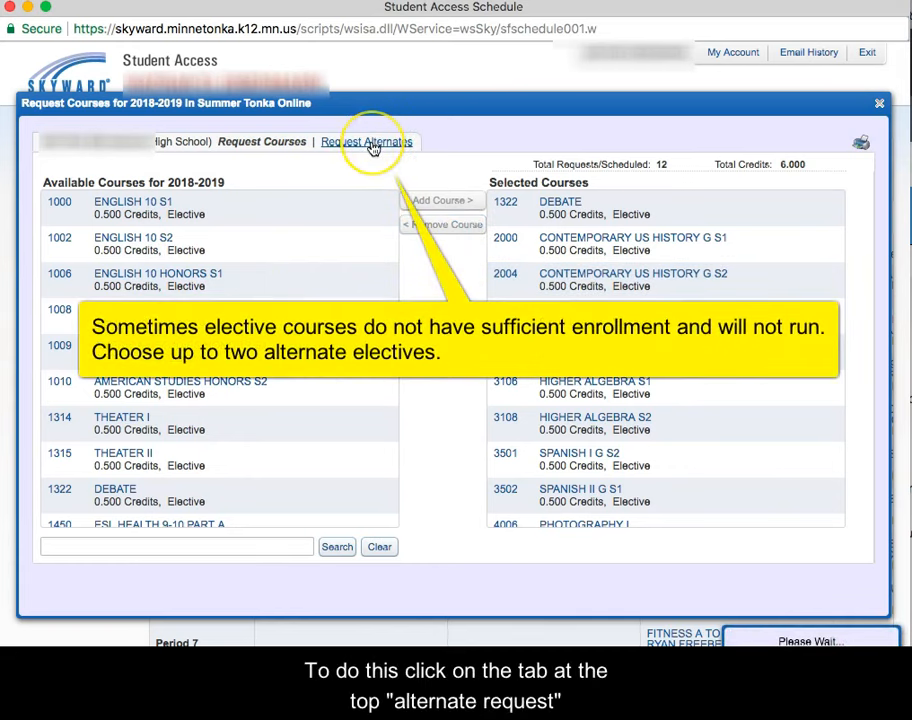
# - Scroll the alternates list and add Theater I, reaching the two-alternate maximum
pyautogui.click(368, 141)
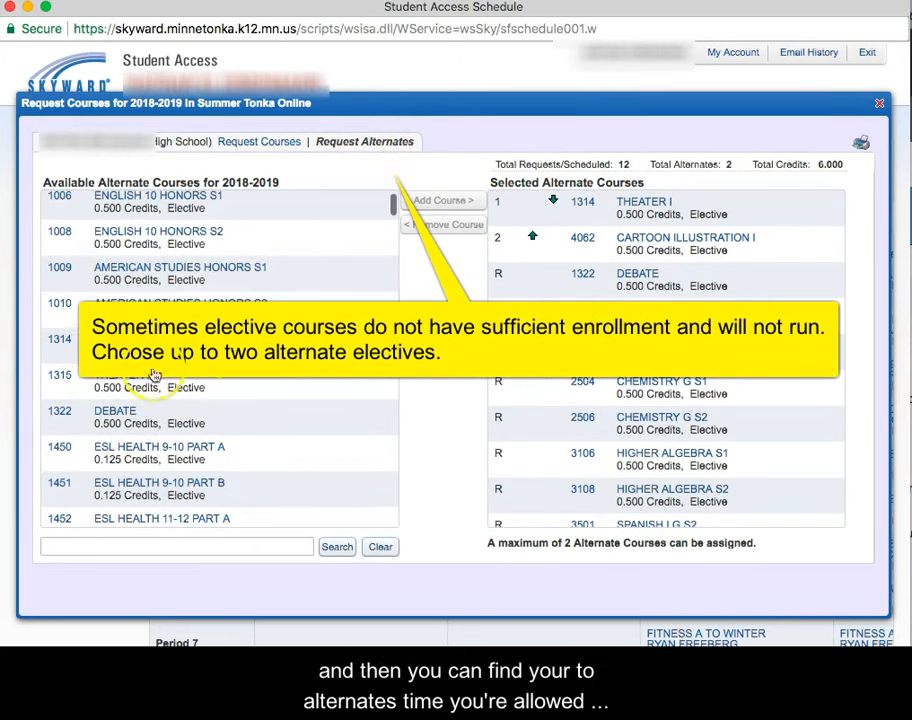
pyautogui.scroll(-3)
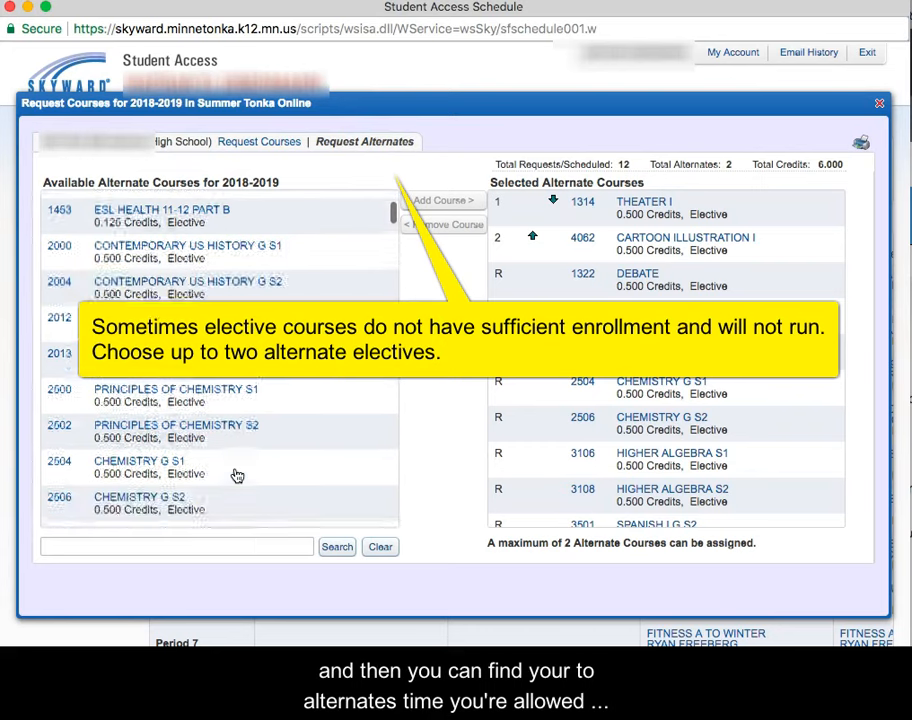
pyautogui.scroll(-3)
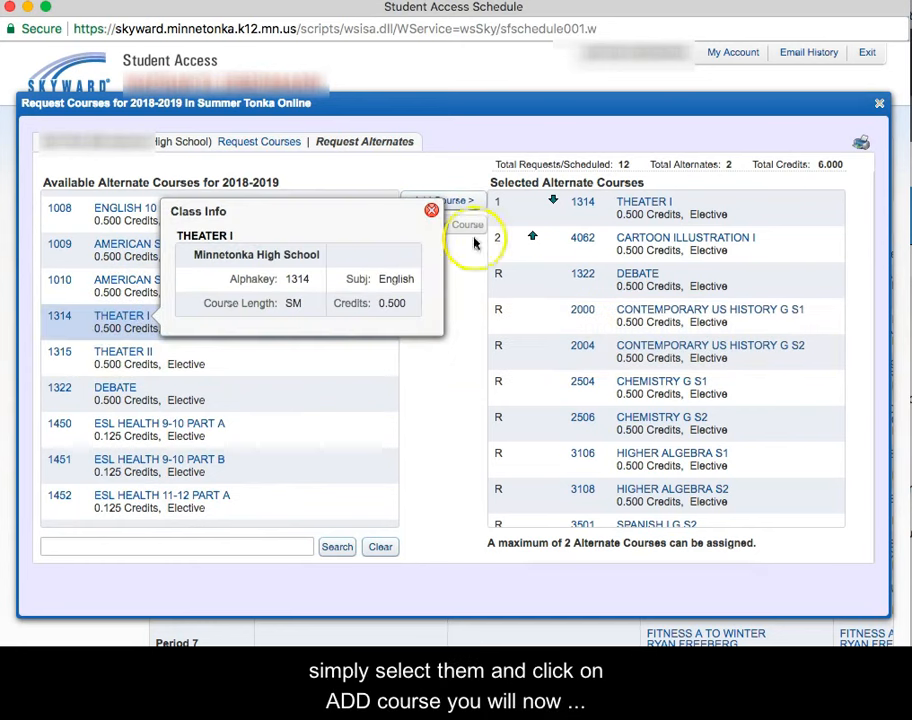
pyautogui.click(443, 201)
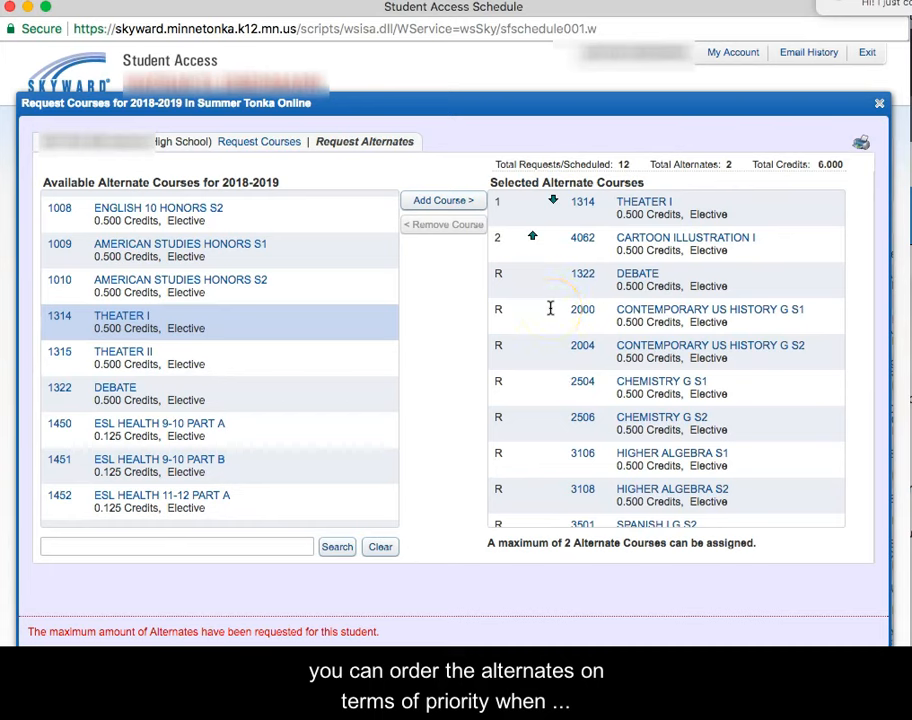
pyautogui.moveTo(713, 283)
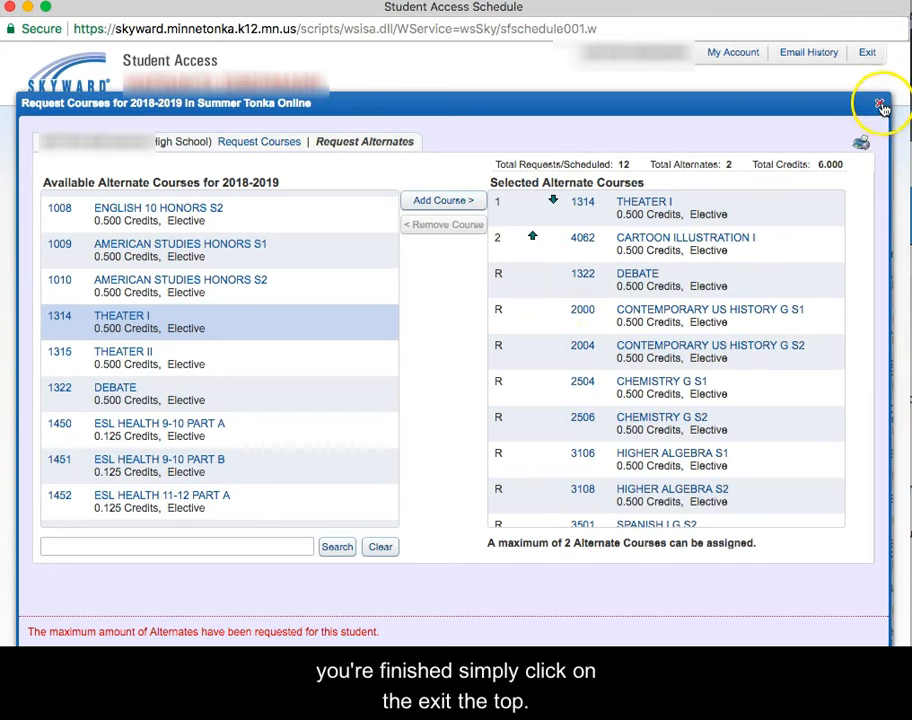
# - Close the alternates window, go Home, and return to the Schedule page
pyautogui.click(881, 105)
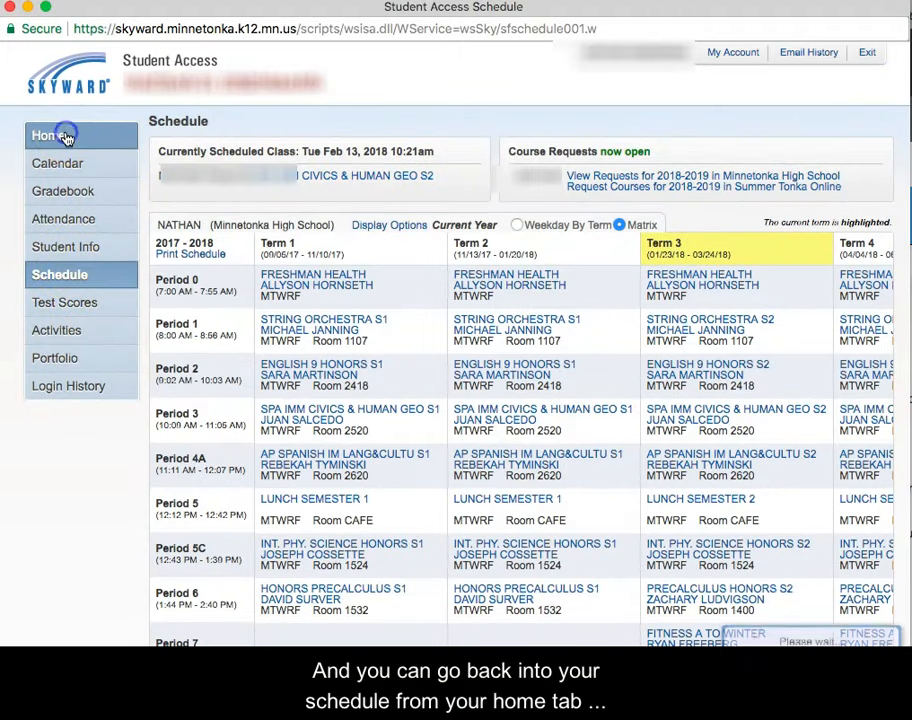
pyautogui.click(48, 135)
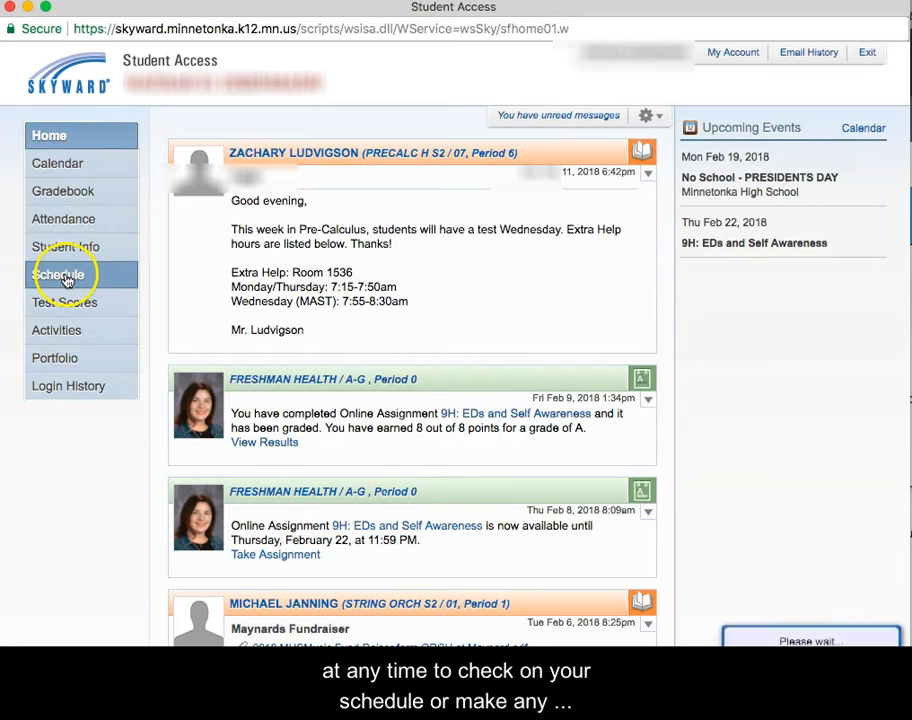
pyautogui.click(59, 274)
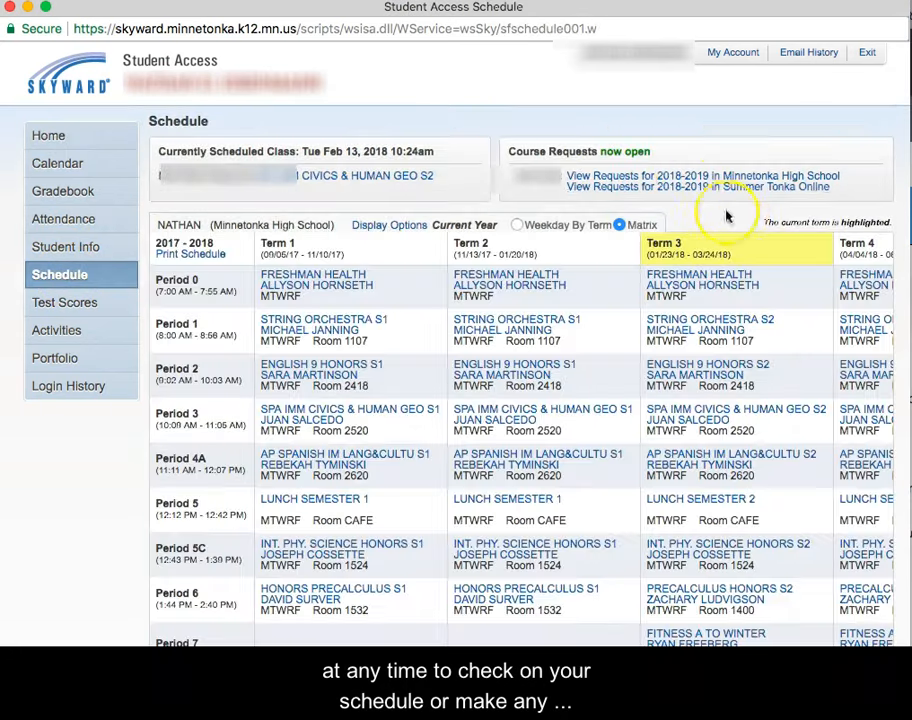